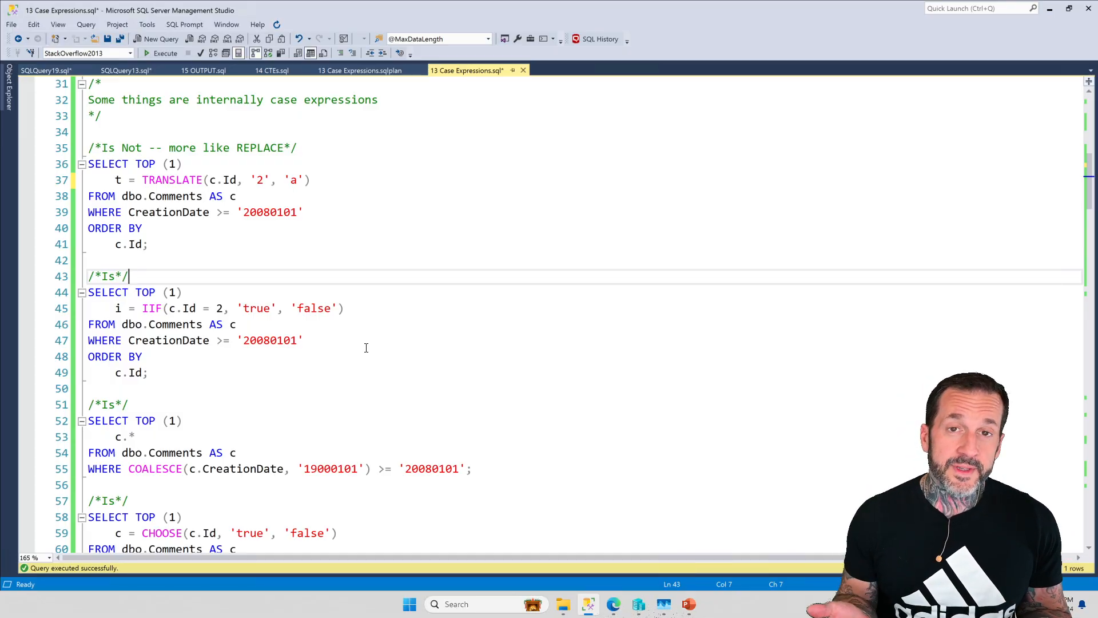
mouse_move(347, 336)
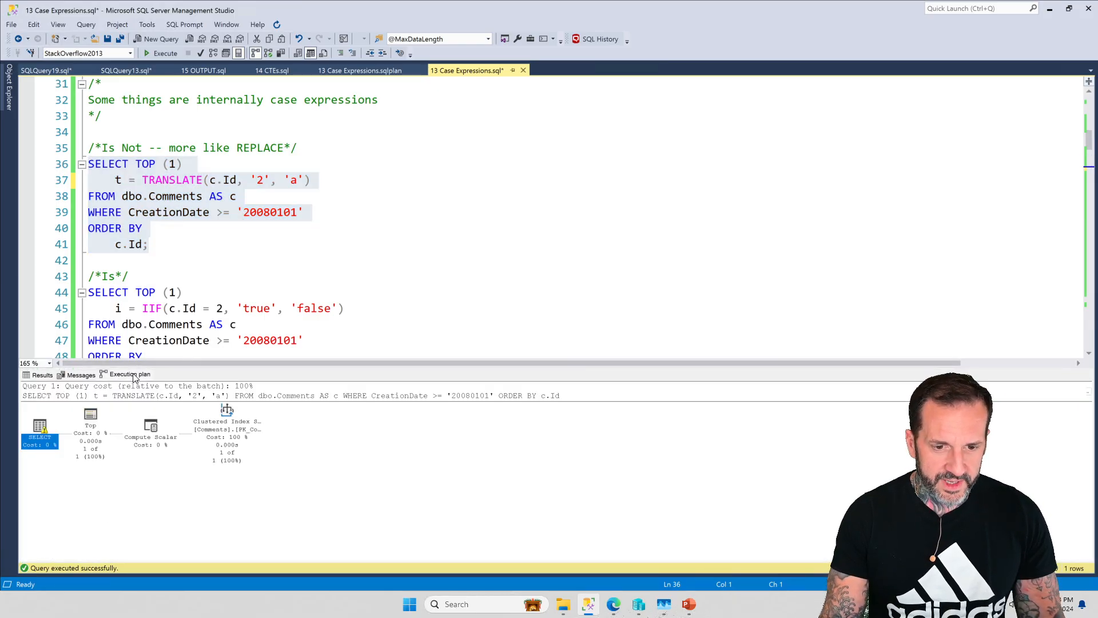
Show the Compute Scalar operator's Properties and expand Defined Values down to the Expr1001 definition.
right_click(151, 426)
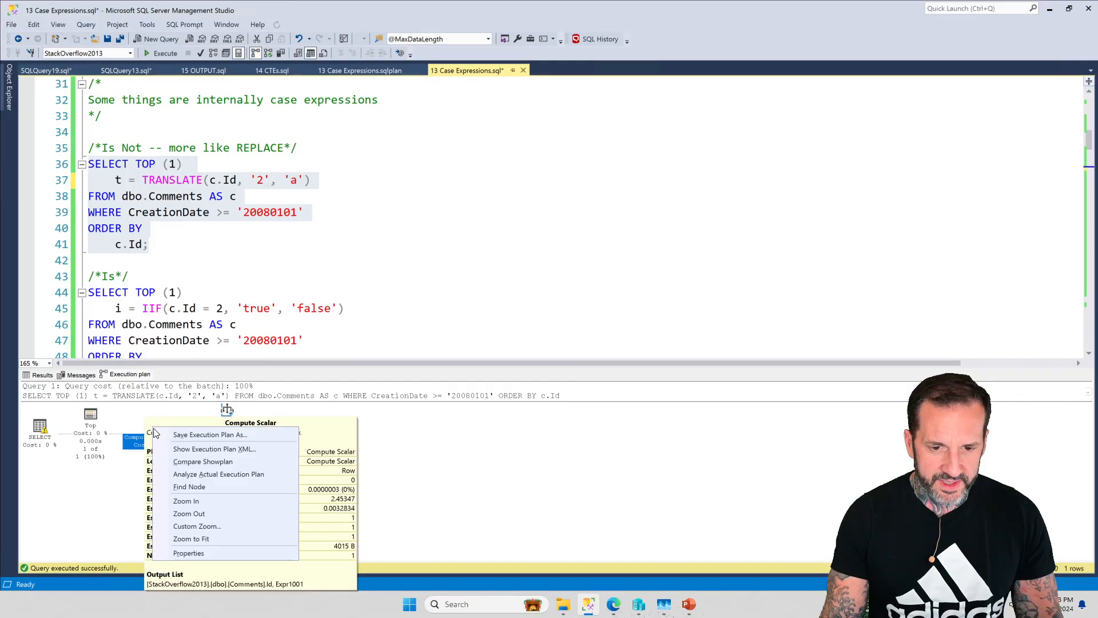
left_click(188, 552)
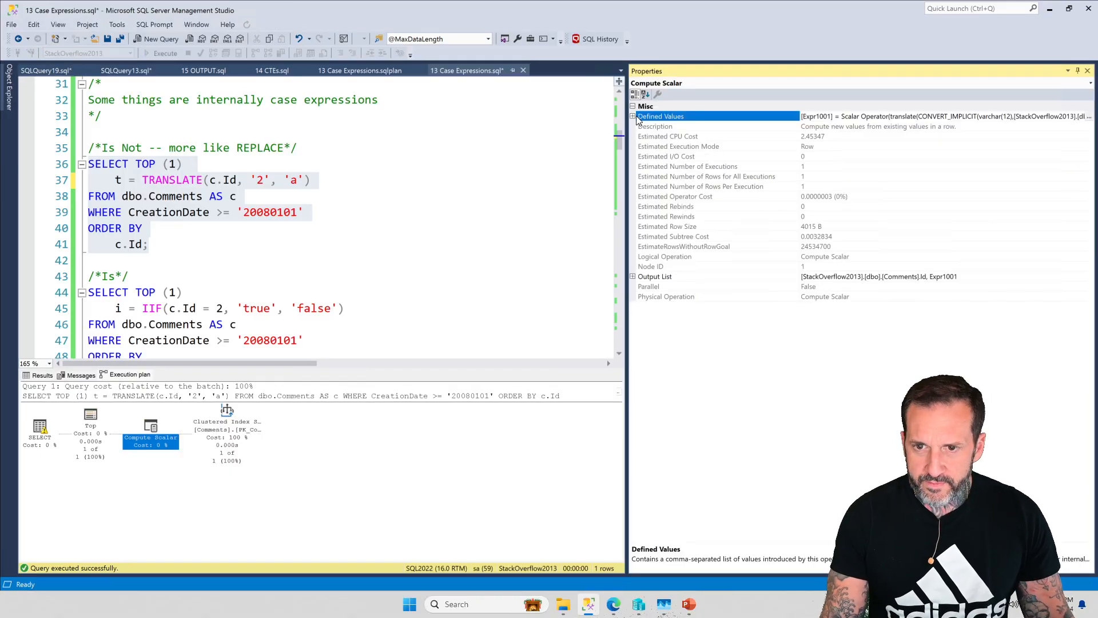
left_click(633, 117)
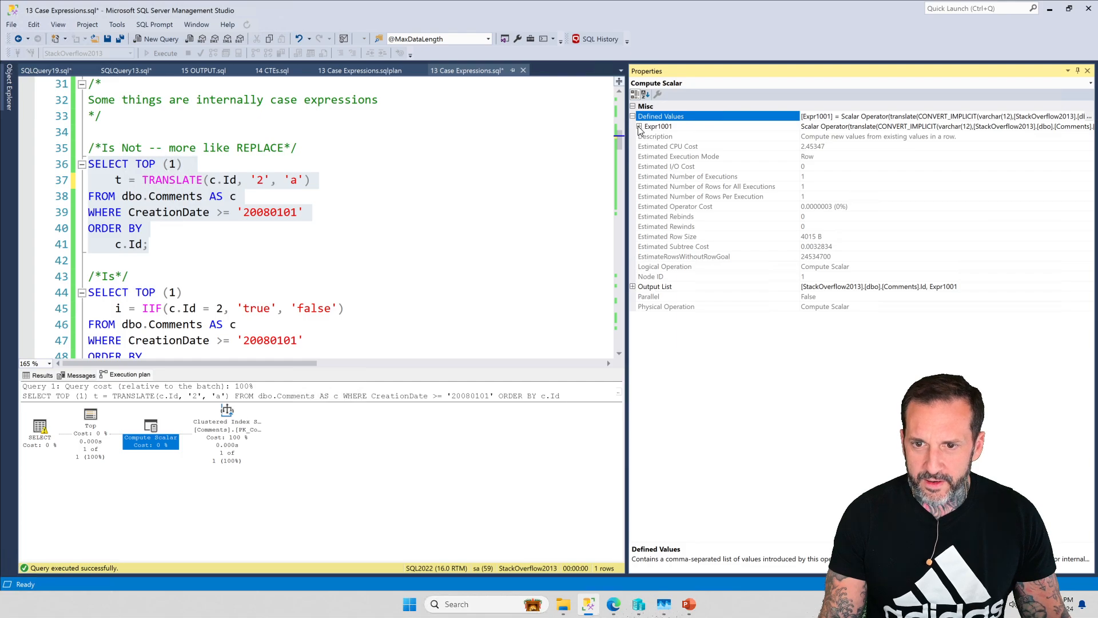
left_click(641, 126)
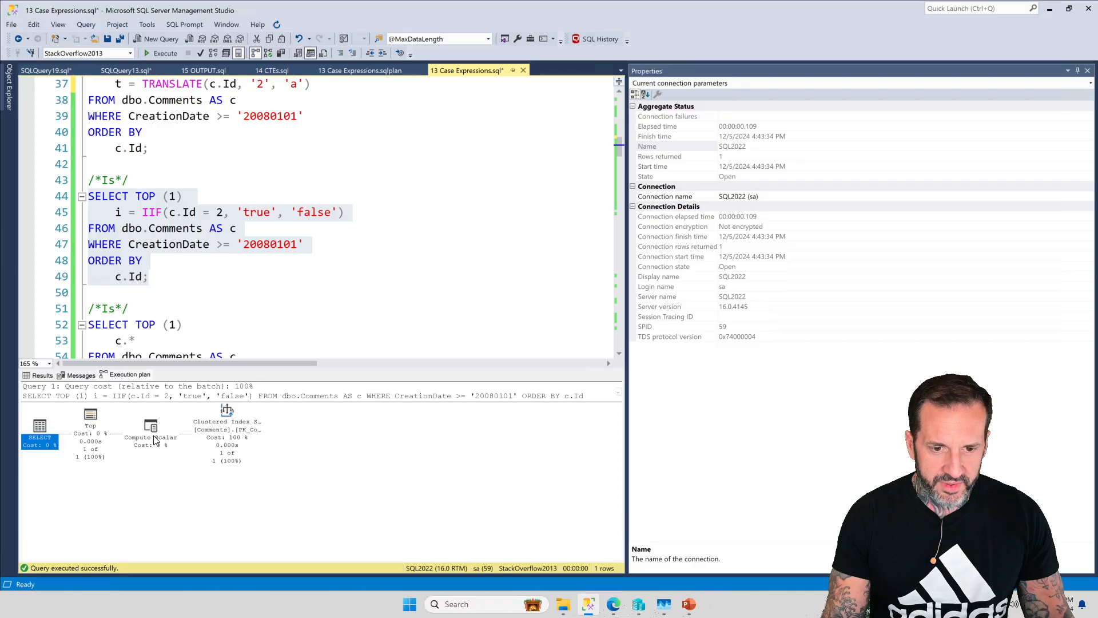
Inspect the IIF query's Compute Scalar and expand Defined Values to reveal the CASE WHEN expression.
left_click(151, 425)
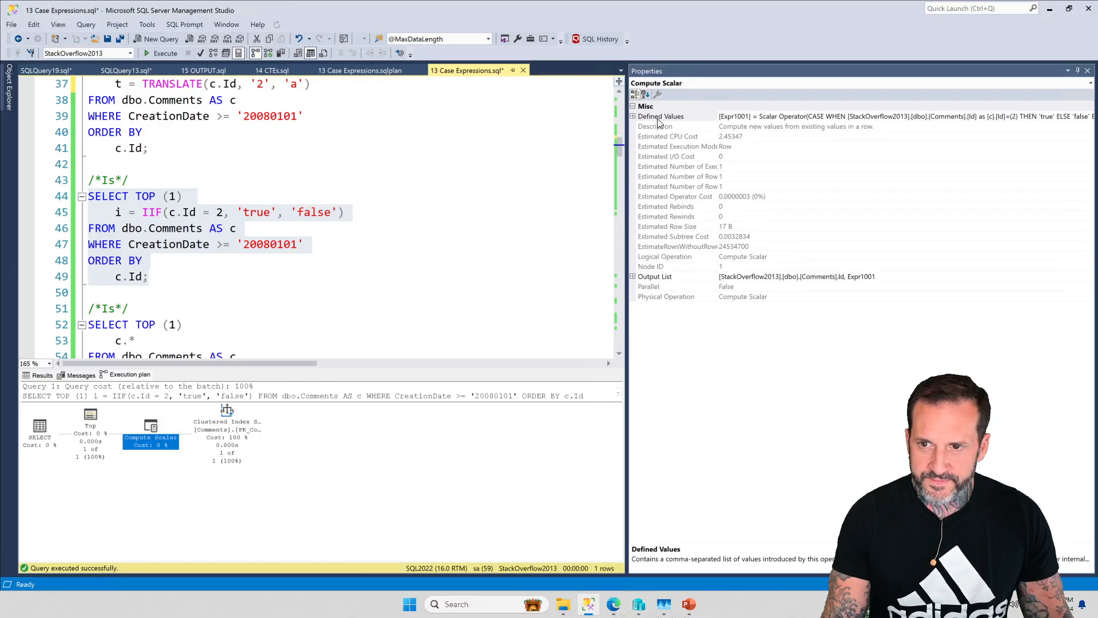
left_click(633, 117)
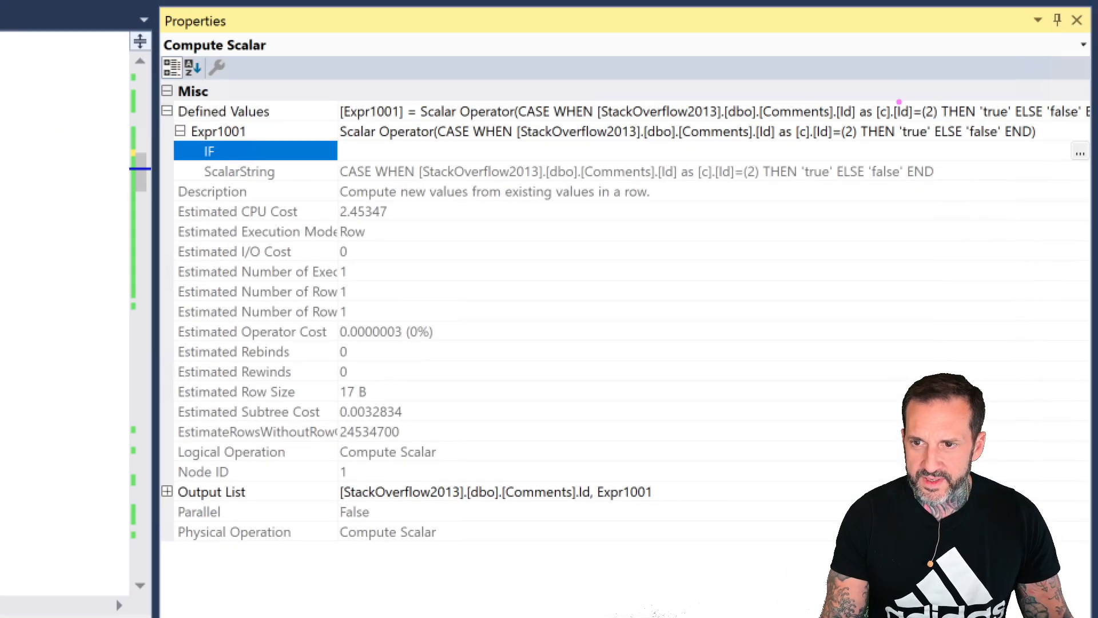
mouse_move(501, 96)
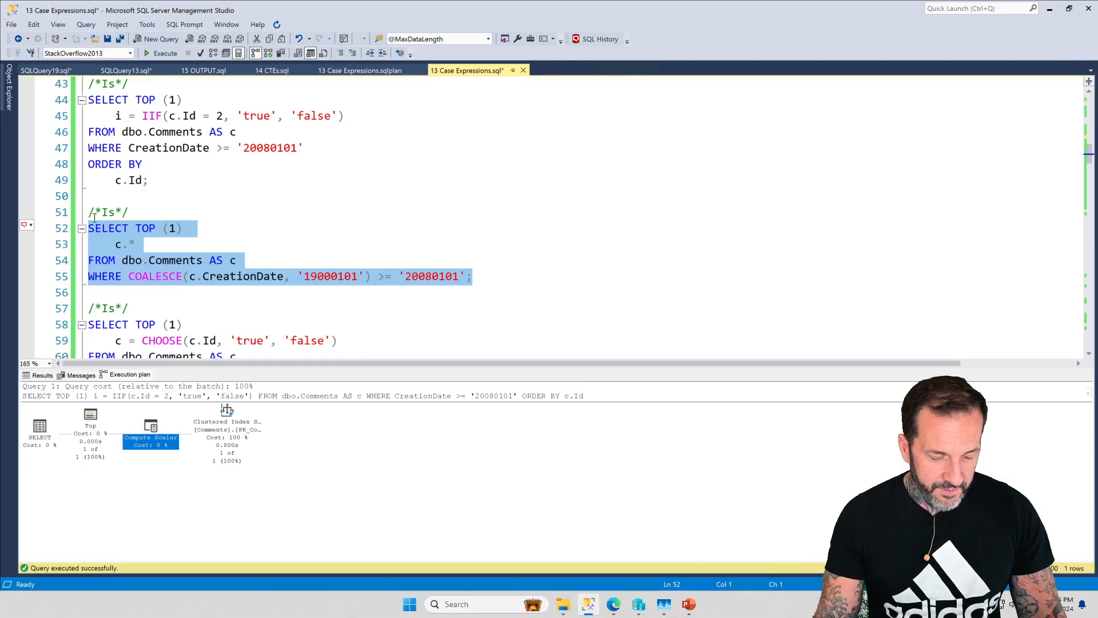
Execute the COALESCE query and read the Clustered Index Scan's CASE WHEN IS NOT NULL predicate.
left_click(41, 375)
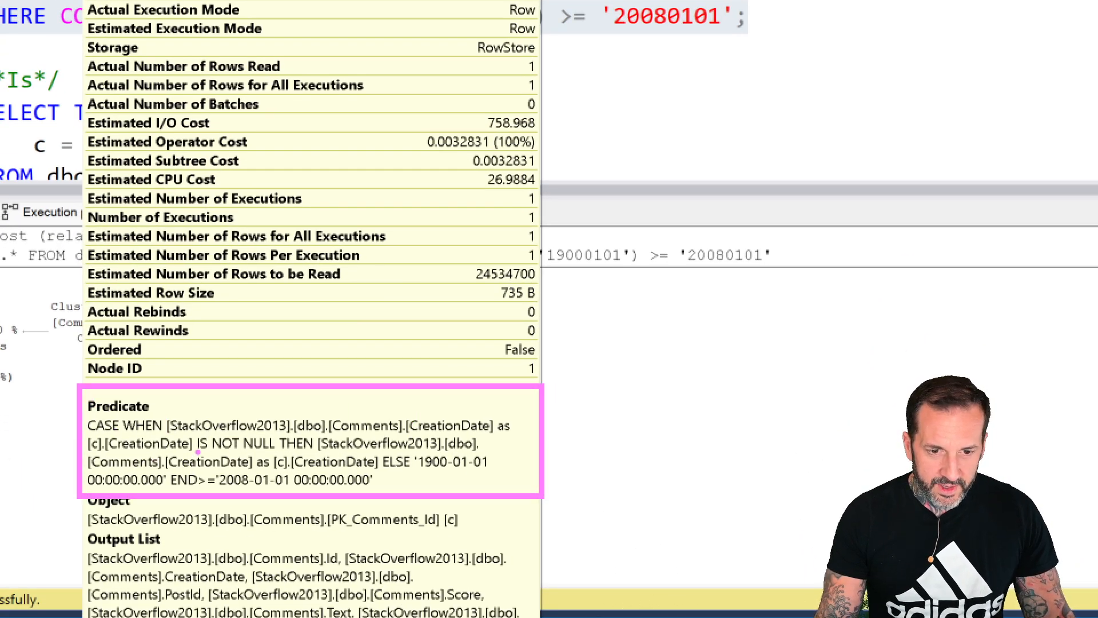
double_click(109, 440)
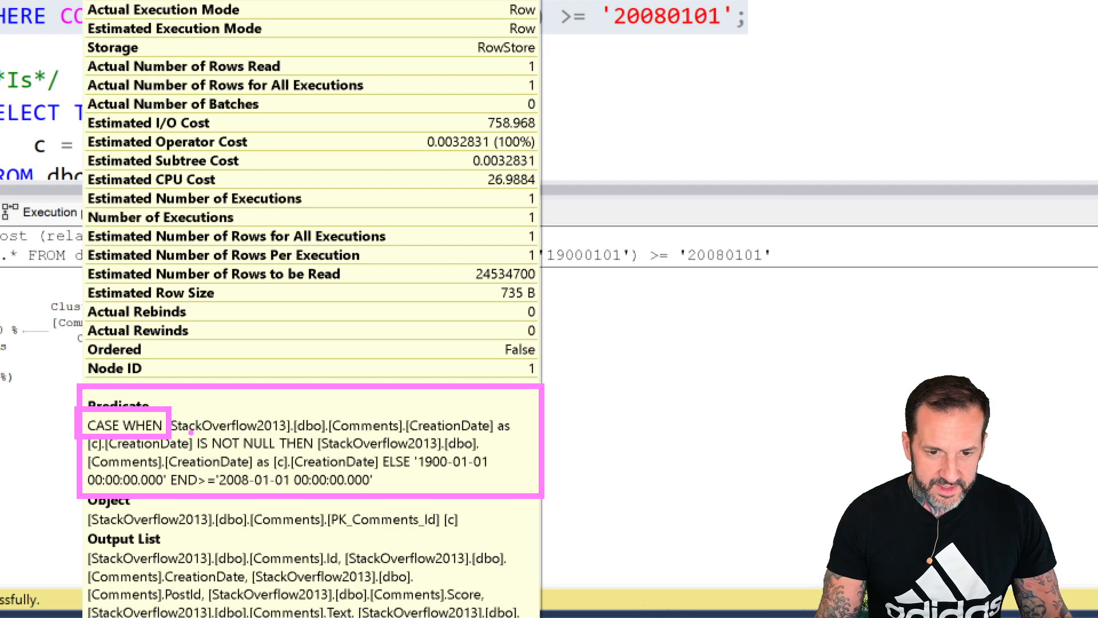
double_click(251, 438)
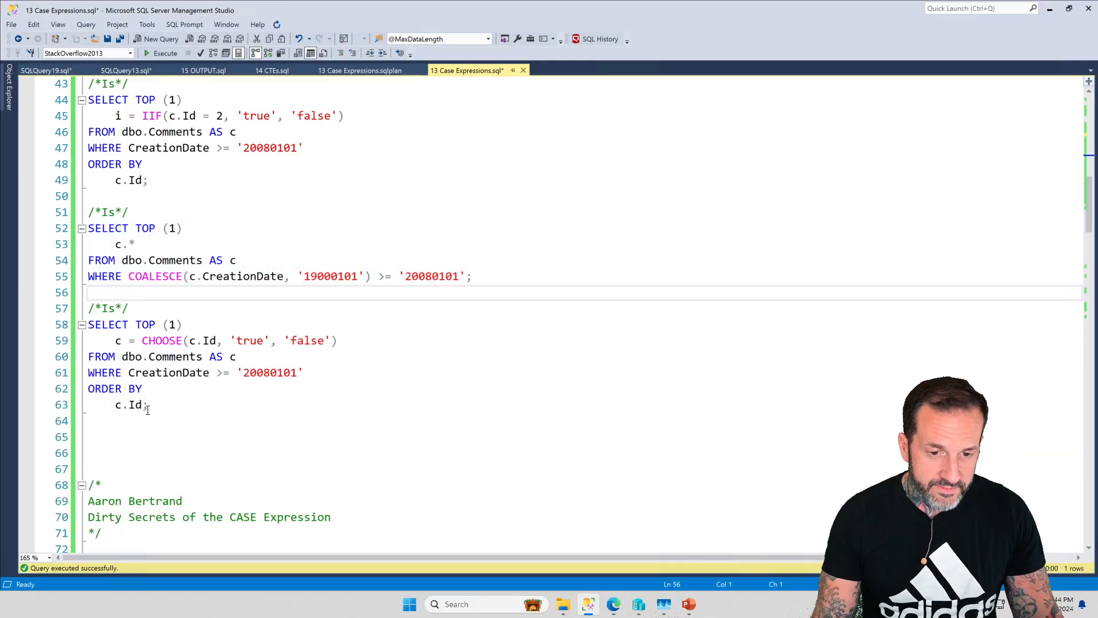
Select and execute the CHOOSE query against dbo.Comments and inspect its Compute Scalar plan operator.
left_click_drag(88, 324, 147, 403)
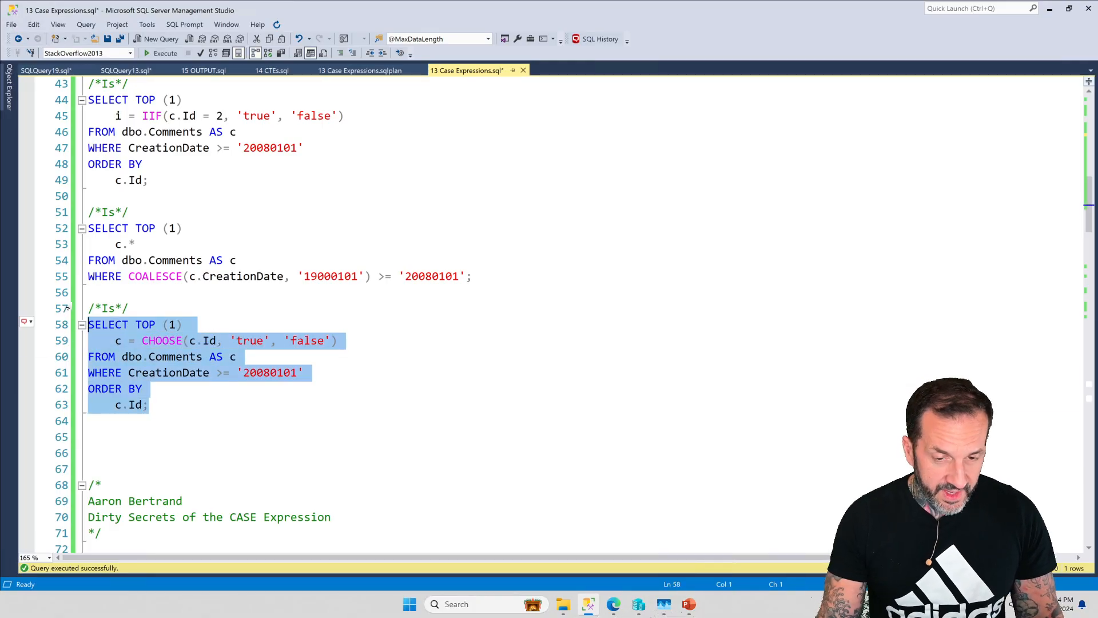
left_click(164, 52)
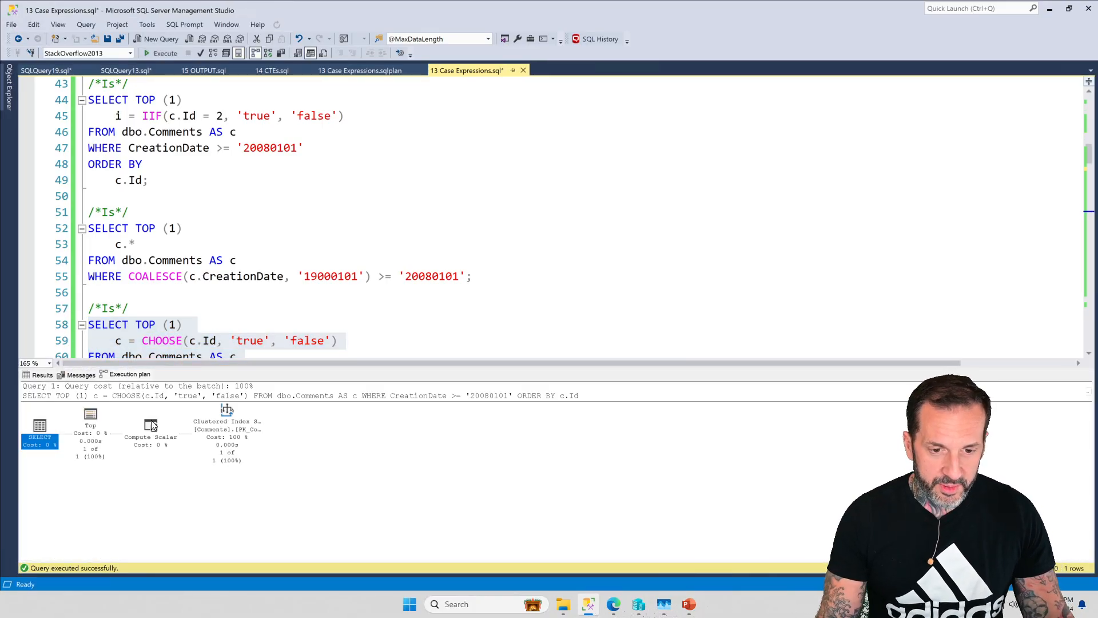
left_click(151, 424)
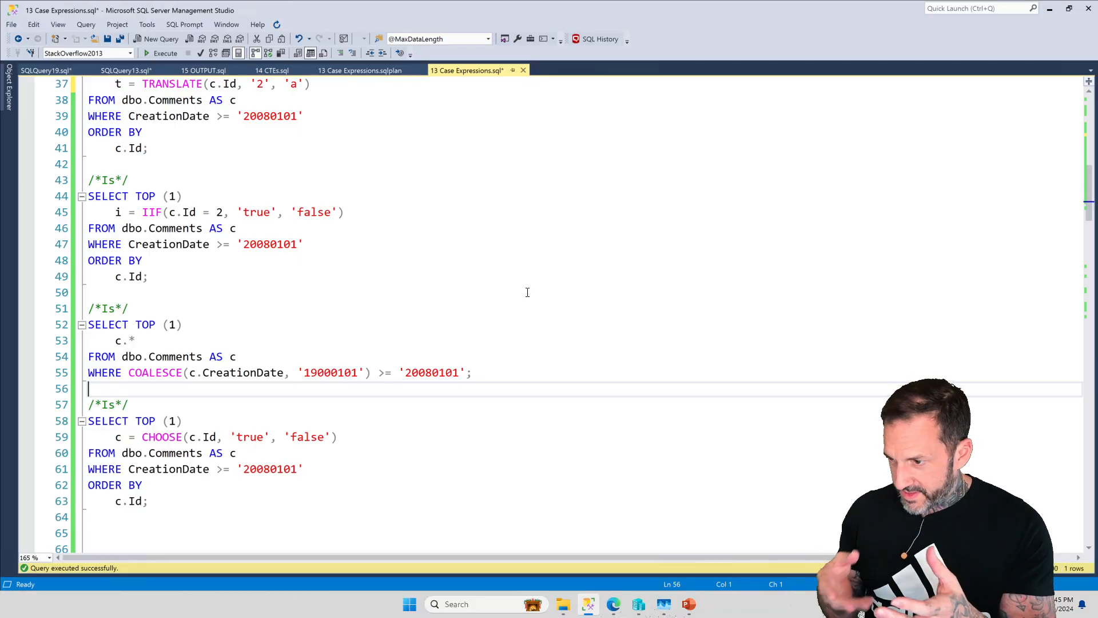
Scroll down to the Aaron Bertrand CASE section with the two DECLARE @i MIN(1/0) queries.
scroll("down", 3)
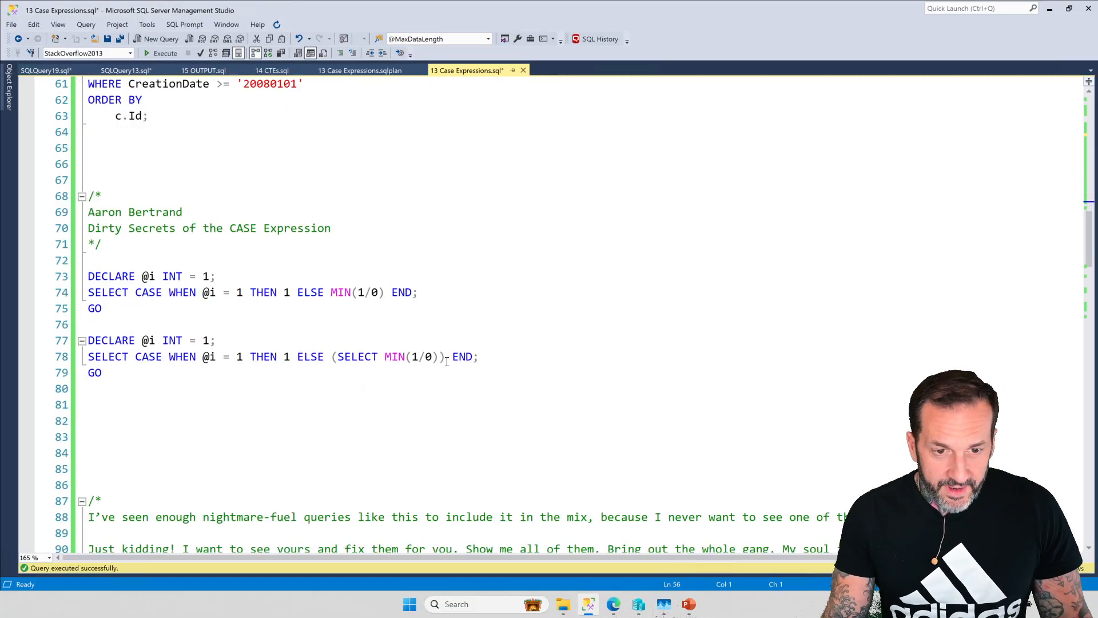
scroll("down", 3)
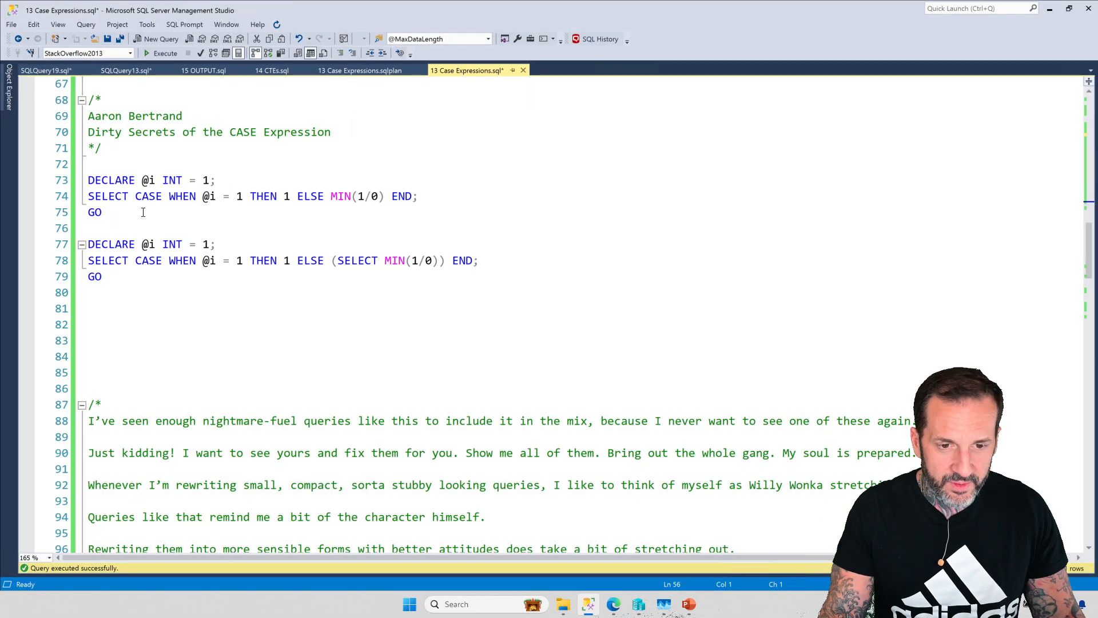
Select and execute the first DECLARE @i batch with MIN(1/0) in the CASE ELSE branch.
left_click_drag(88, 179, 102, 212)
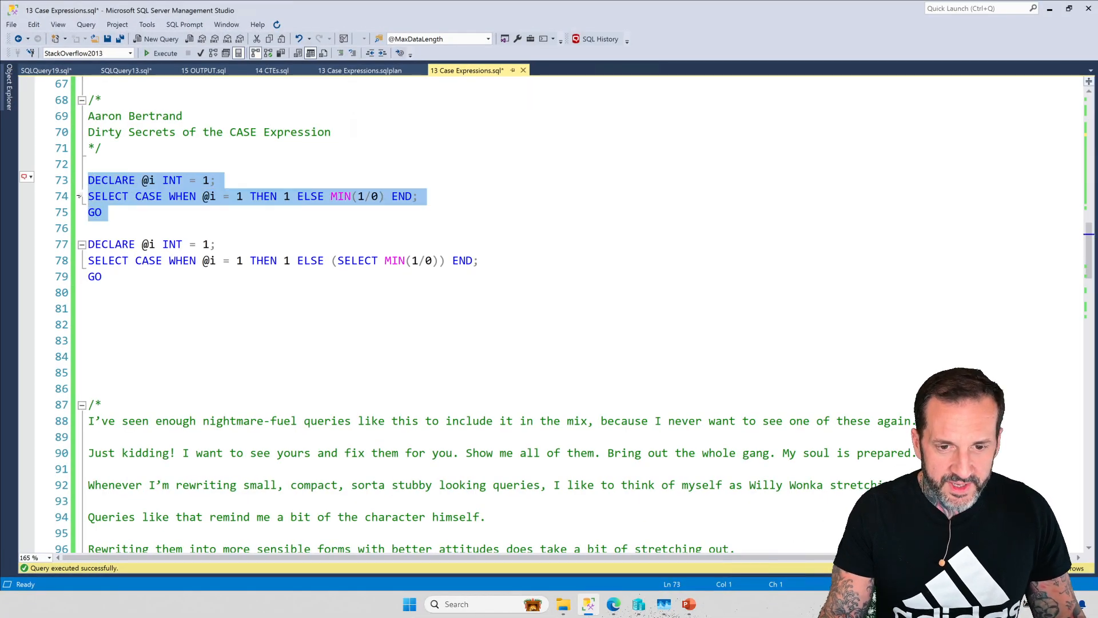
left_click(165, 53)
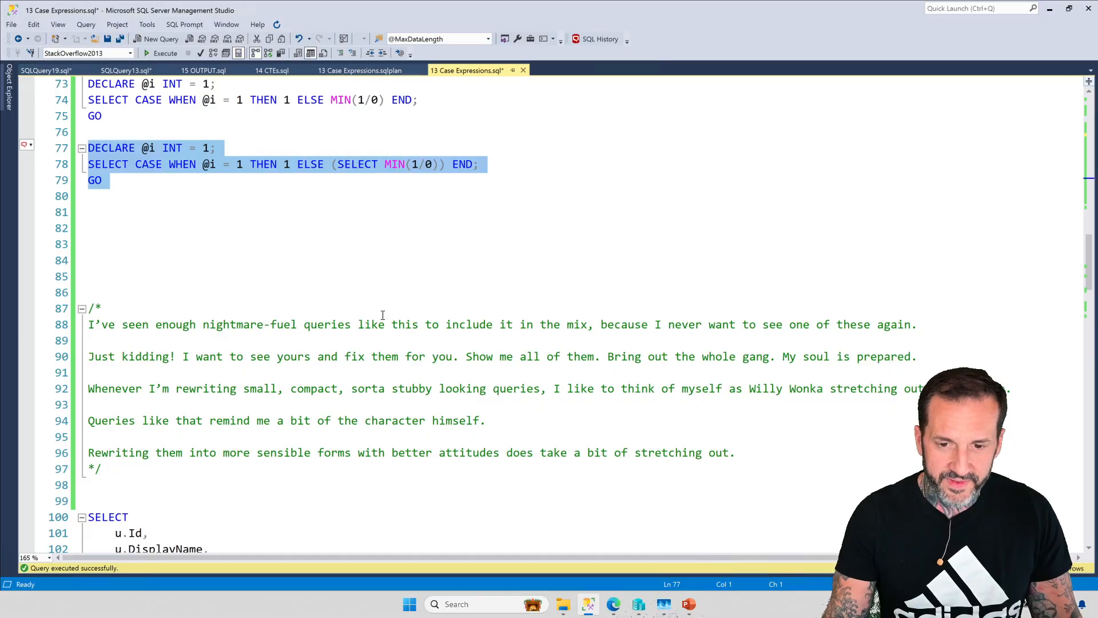
scroll("down", 3)
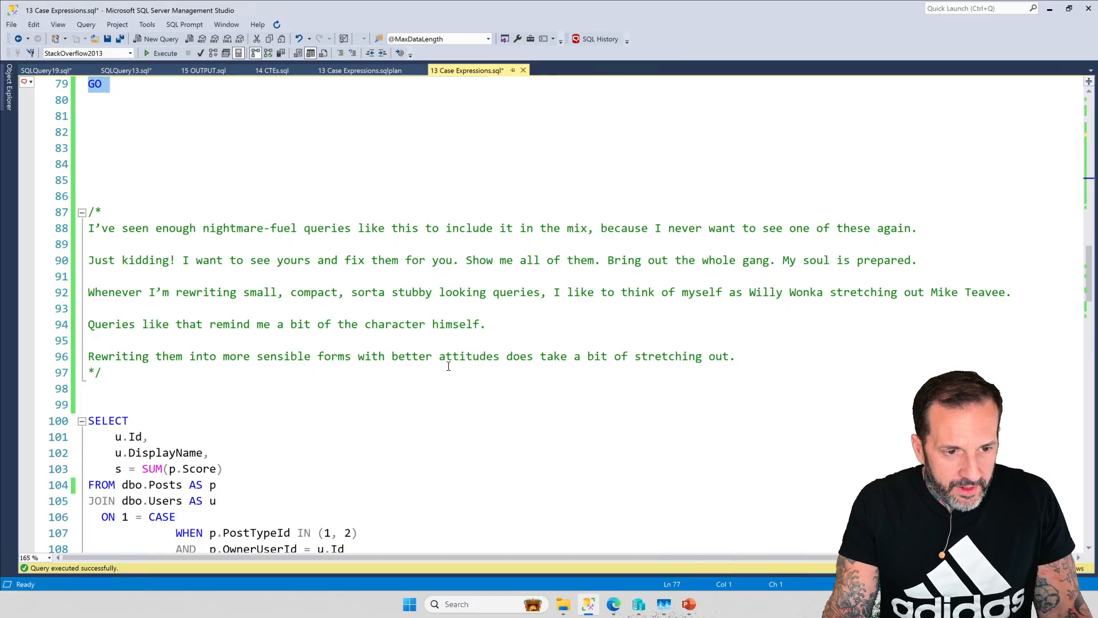
scroll("down", 3)
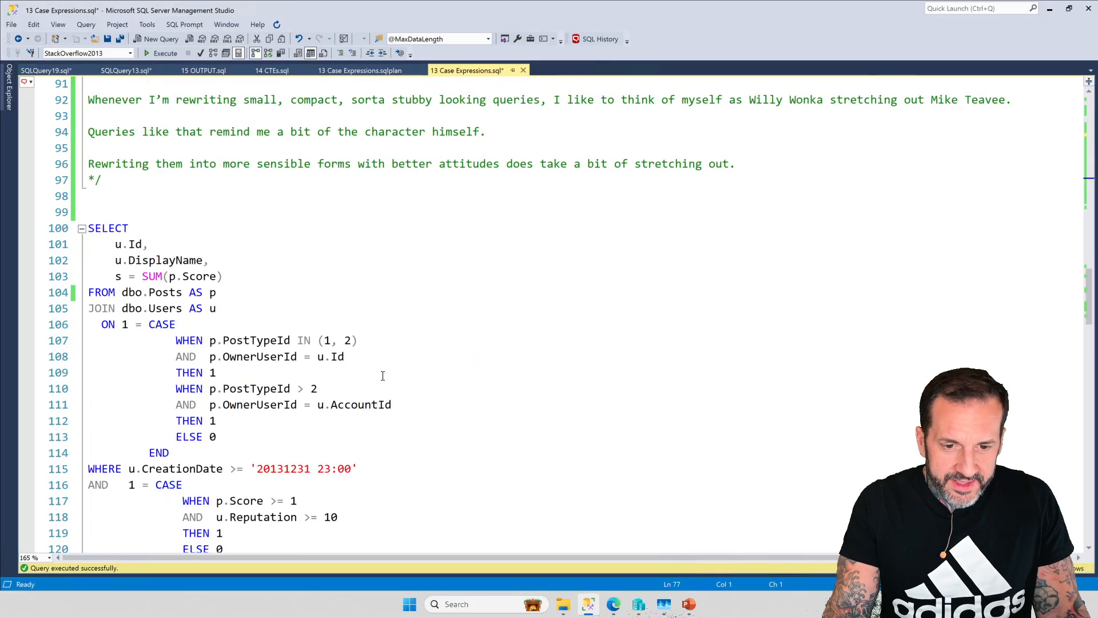
scroll("down", 3)
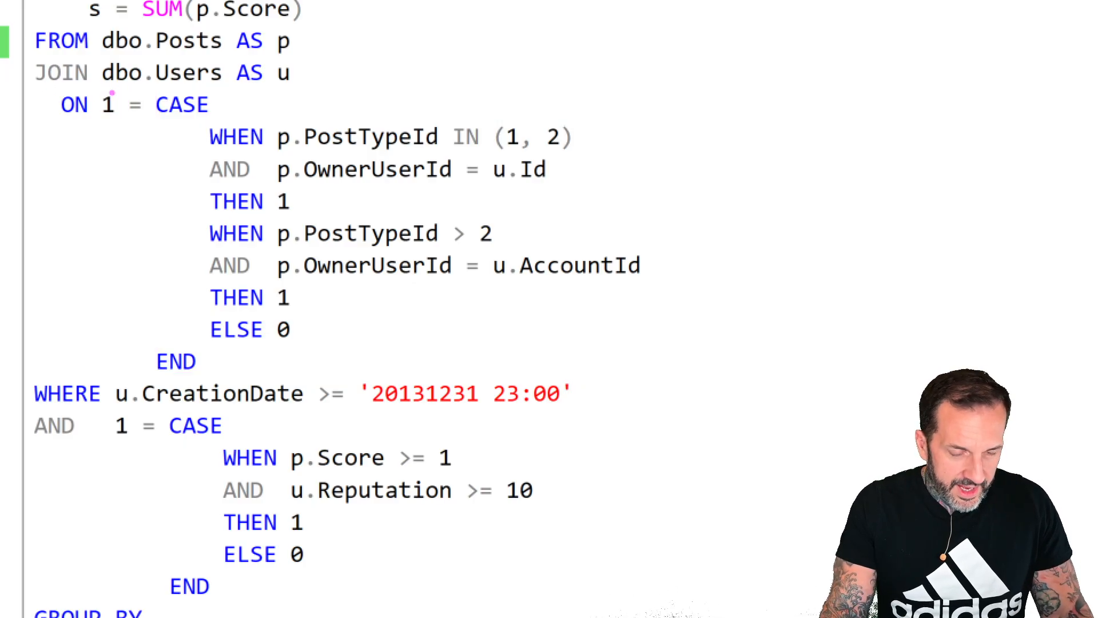
double_click(106, 104)
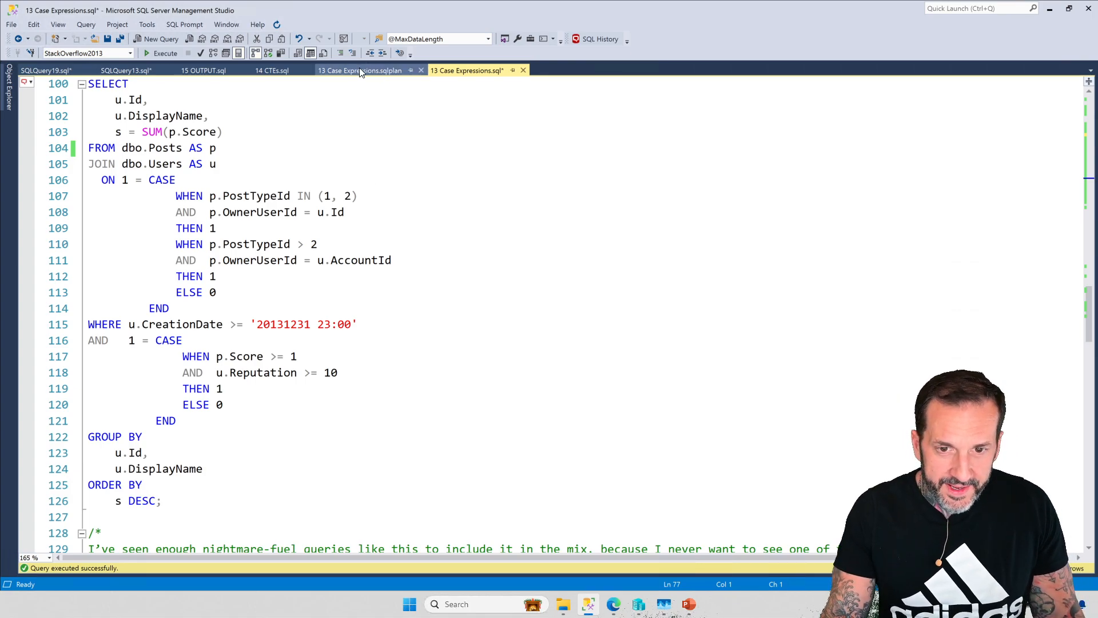
left_click(360, 71)
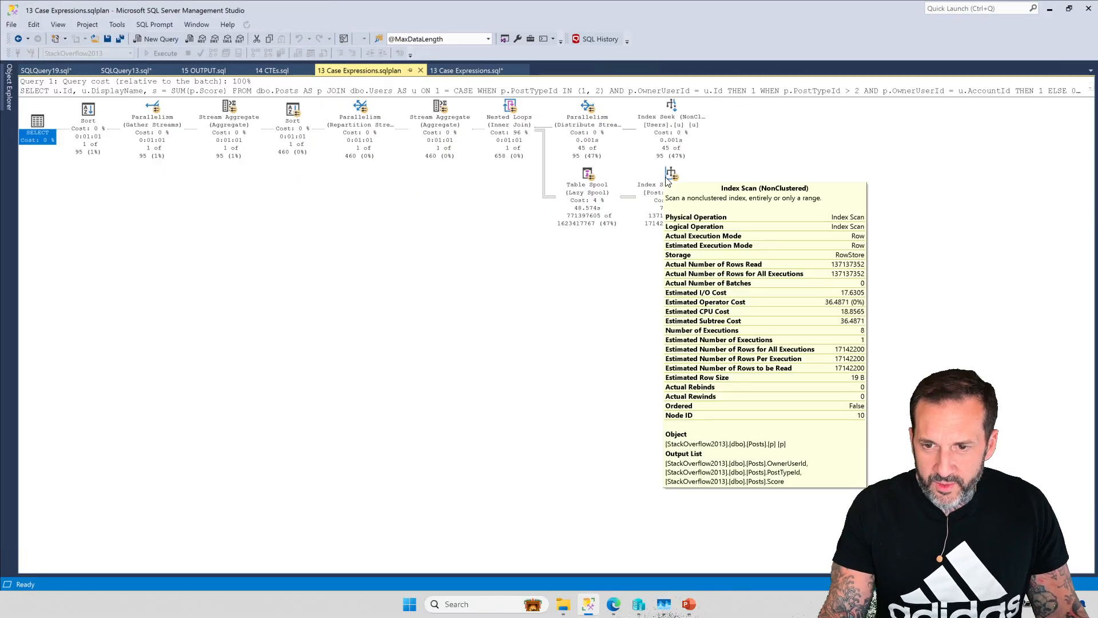
mouse_move(561, 151)
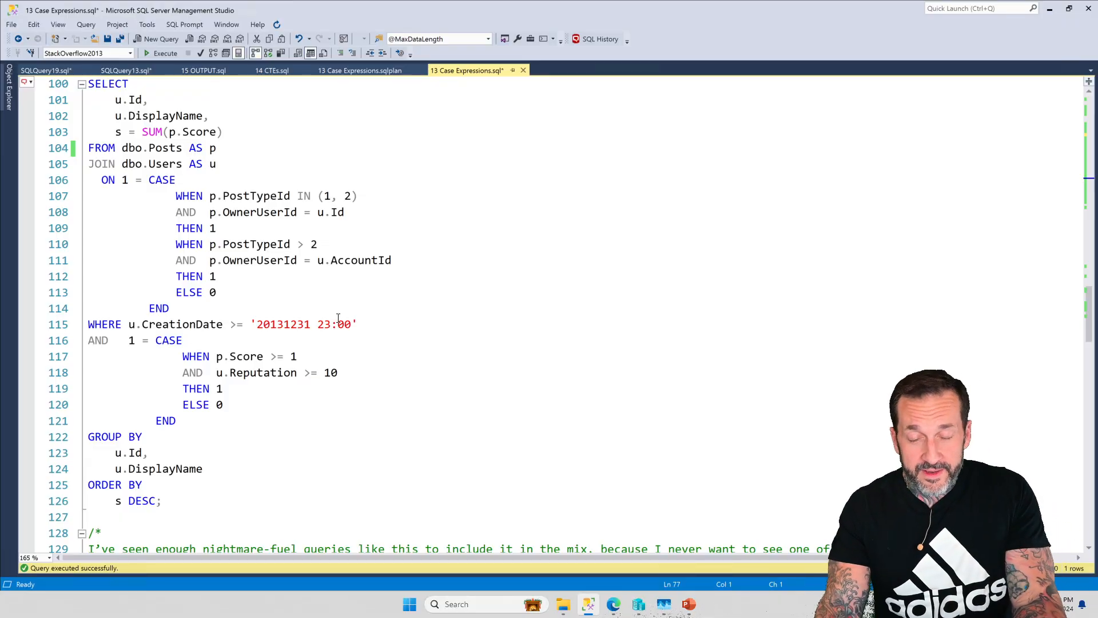
mouse_move(330, 440)
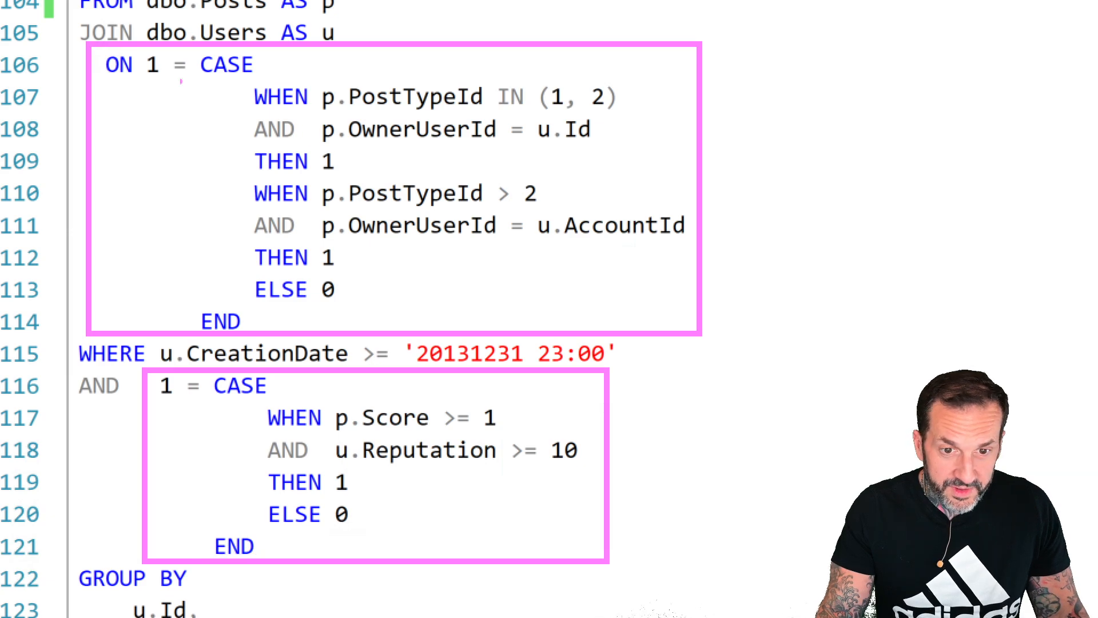
left_click_drag(105, 39, 630, 357)
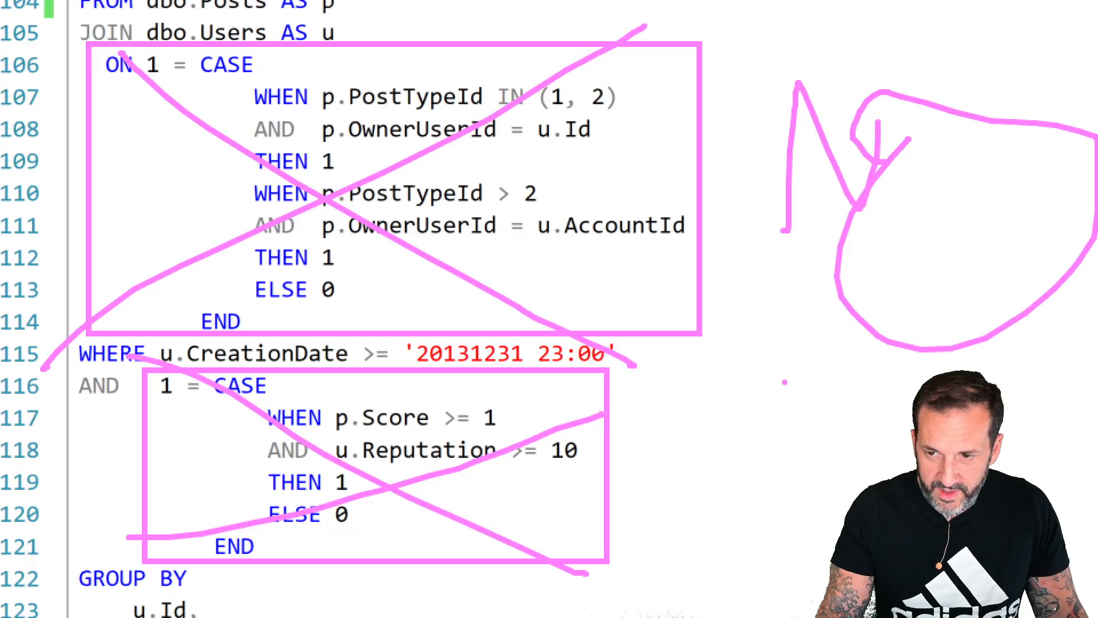
left_click_drag(759, 367, 841, 434)
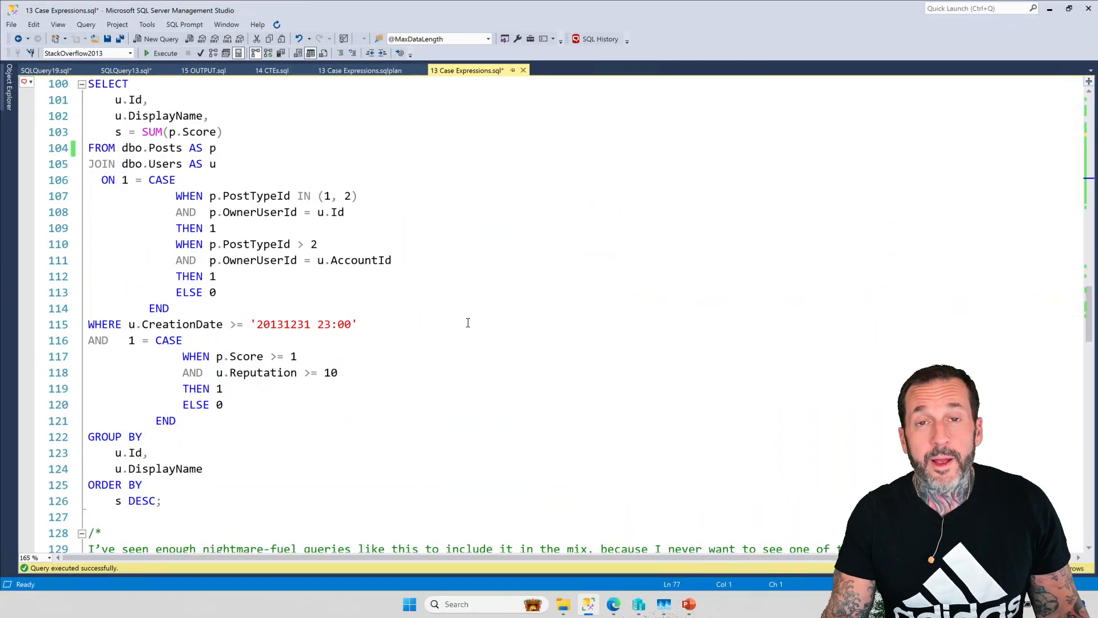
Scroll past the comment block to the filtered Users CROSS APPLY UNION ALL rewrite.
scroll("down", 3)
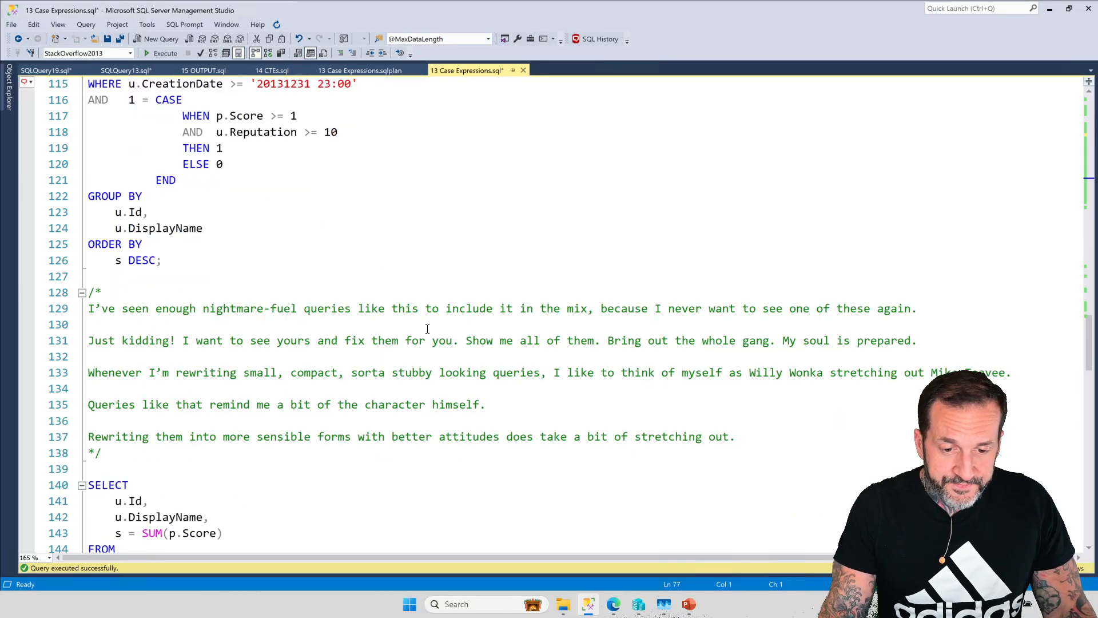
scroll("down", 3)
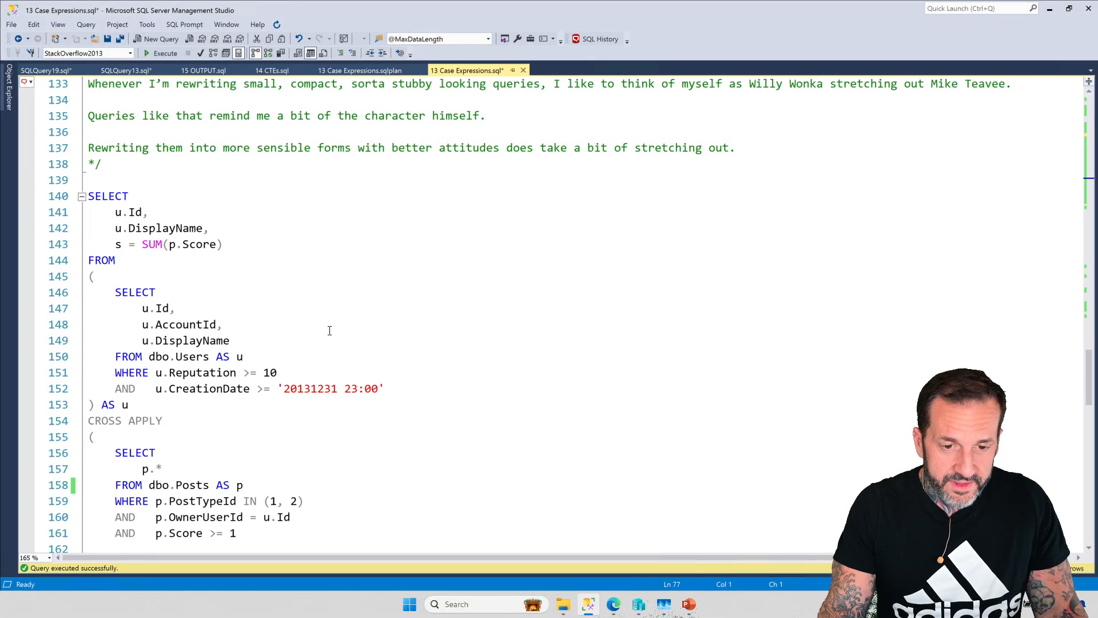
scroll("down", 3)
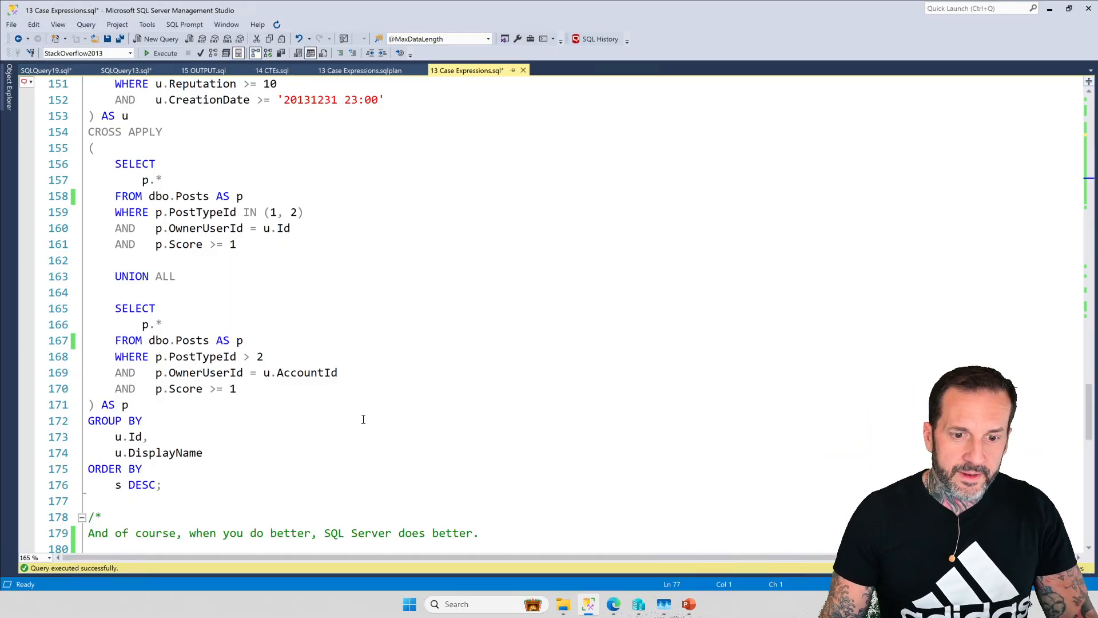
Select and execute the rewritten CROSS APPLY/UNION ALL query from line 140 and view its index-seek plan.
left_click_drag(126, 420, 162, 485)
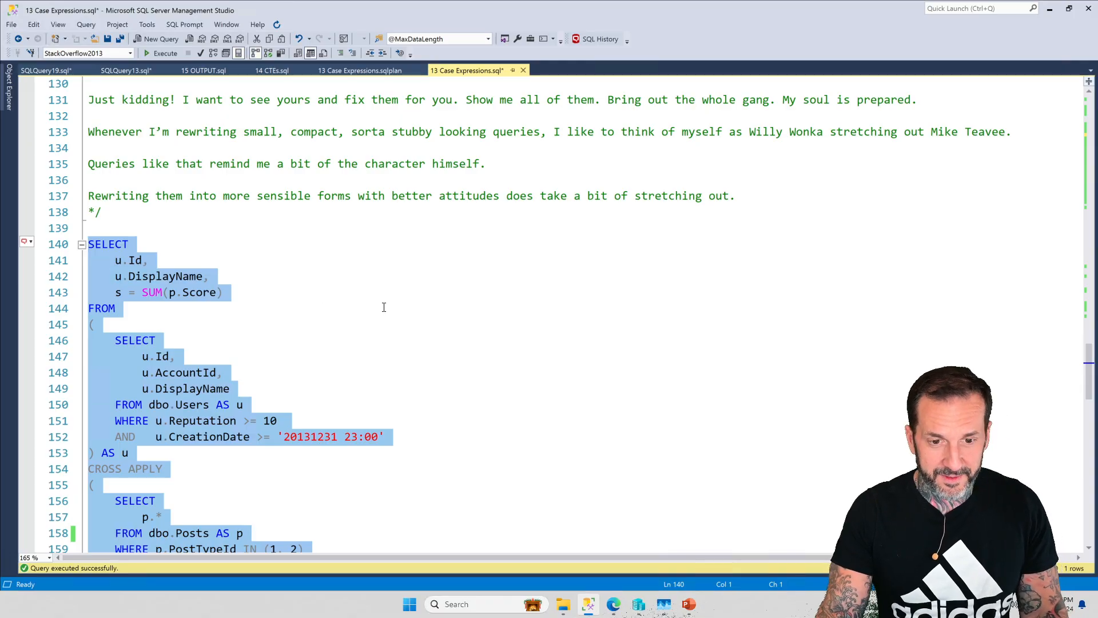
left_click(163, 52)
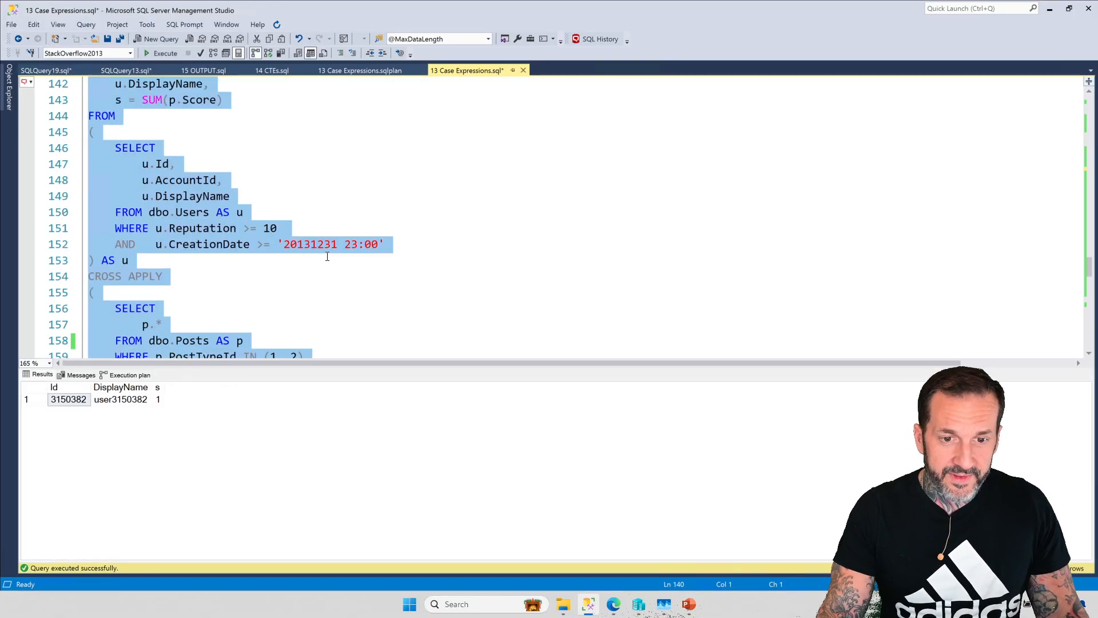
left_click(129, 374)
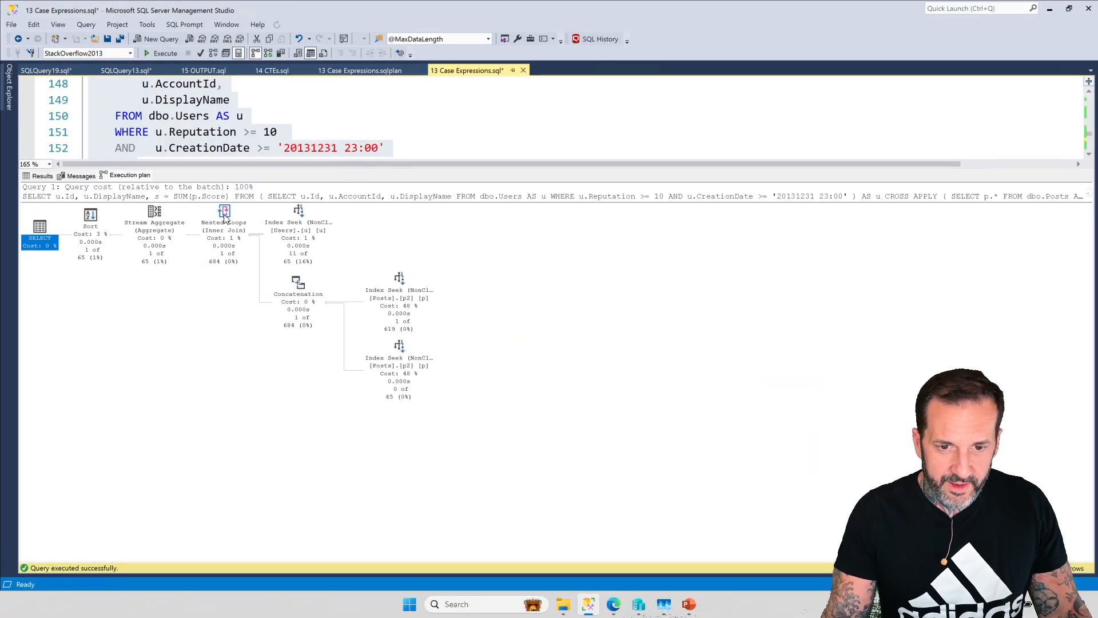
mouse_move(224, 213)
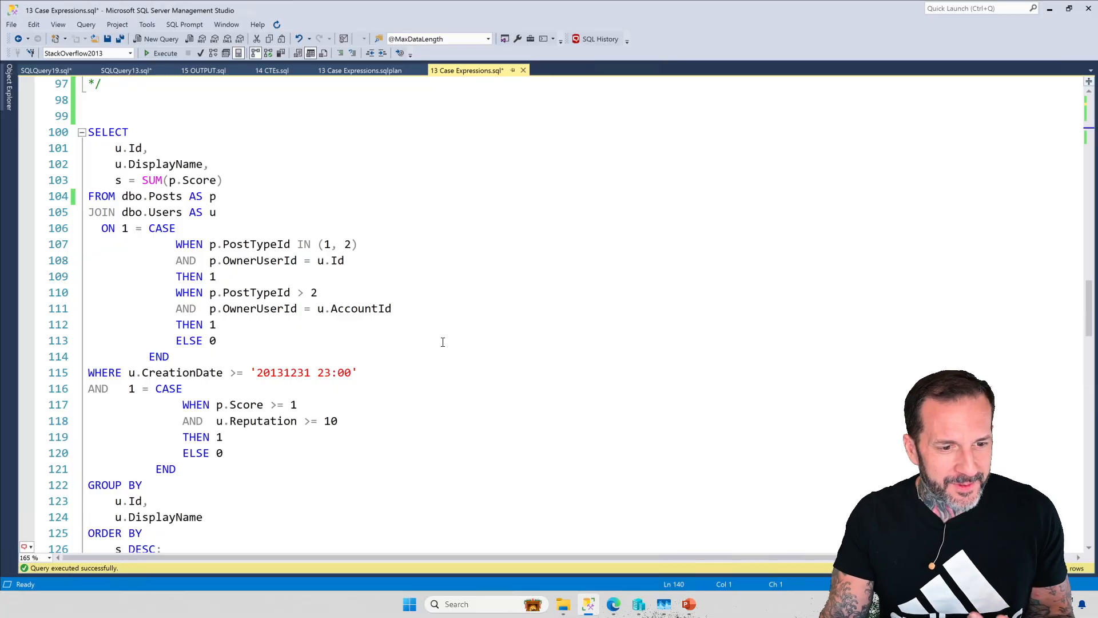
mouse_move(446, 348)
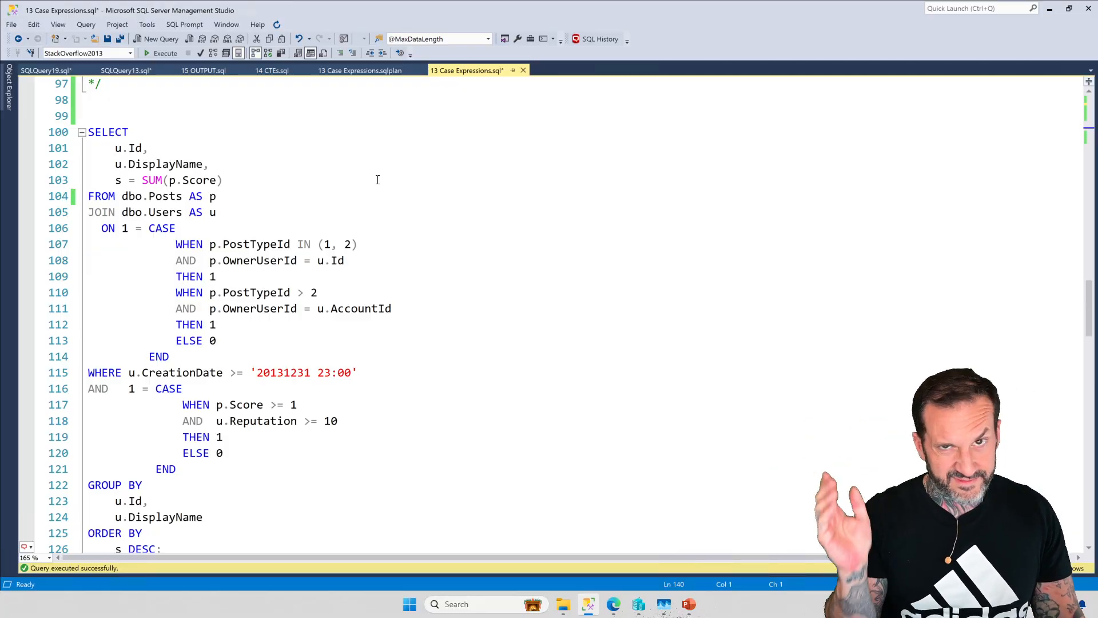
Scroll down from the original CASE-join query back to the CROSS APPLY rewrite.
scroll("down", 3)
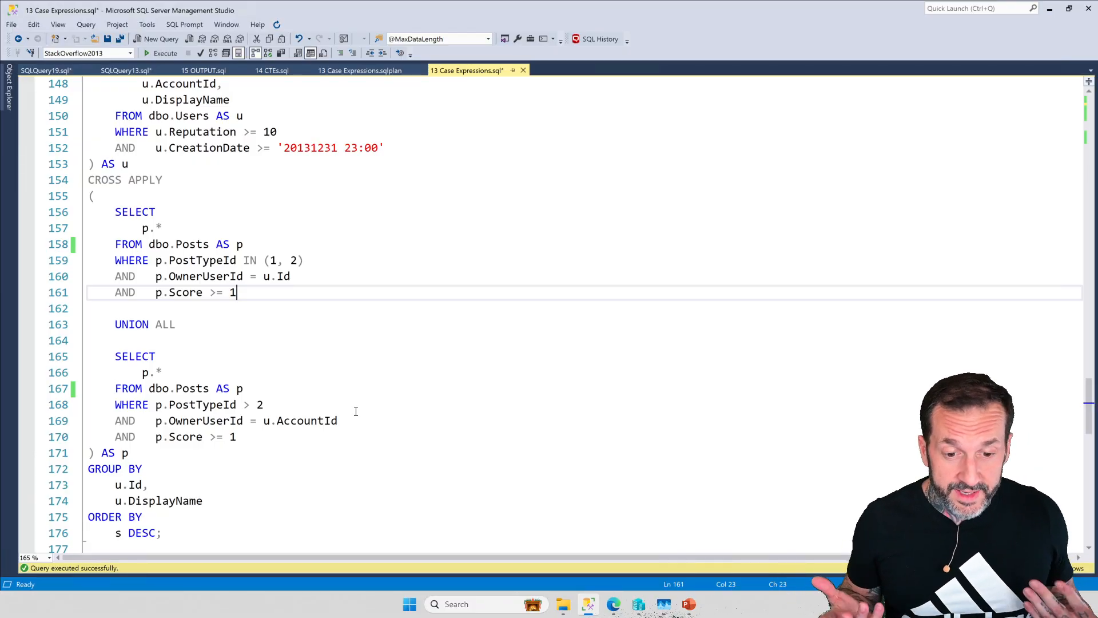
Scroll to the script's closing comment recommending OPTION(RECOMPILE) for parameter sensitivity and optional parameters.
scroll("down", 3)
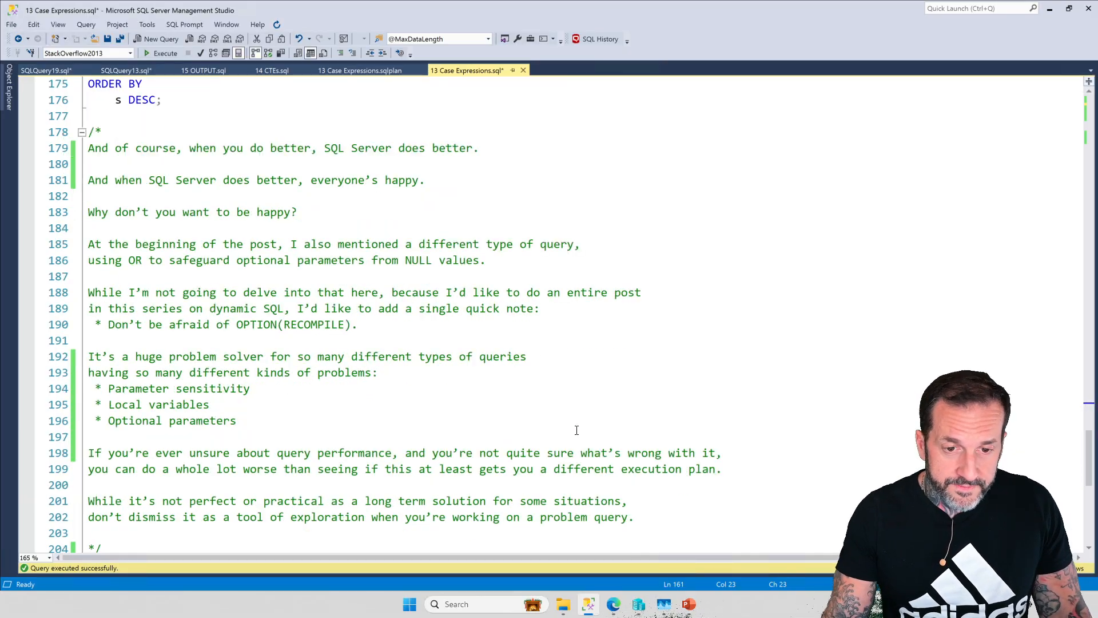
scroll("down", 3)
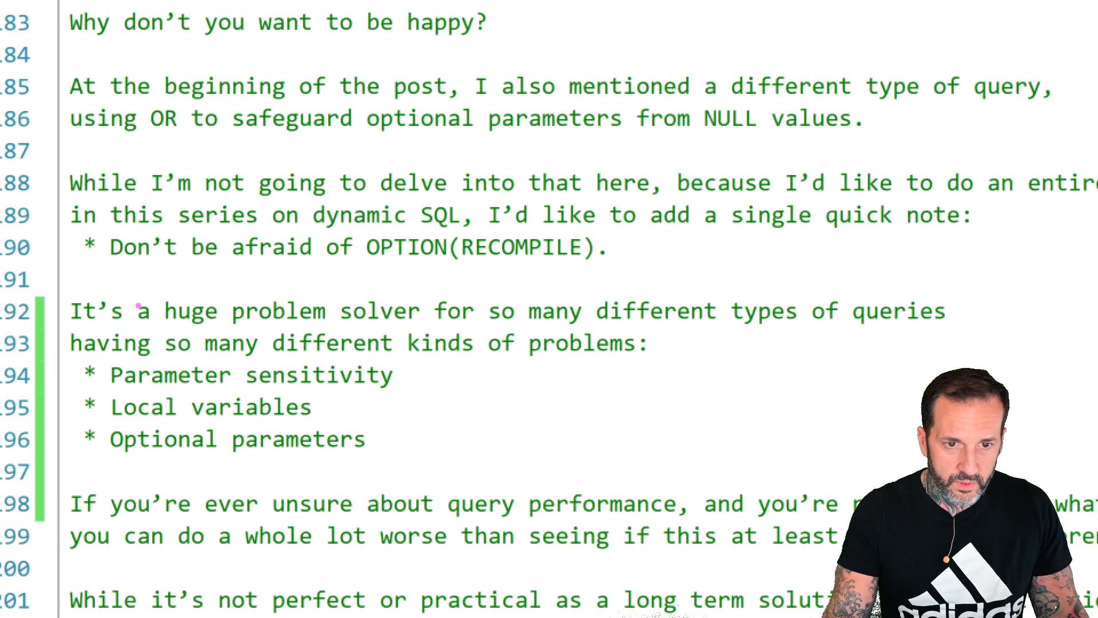
mouse_move(300, 236)
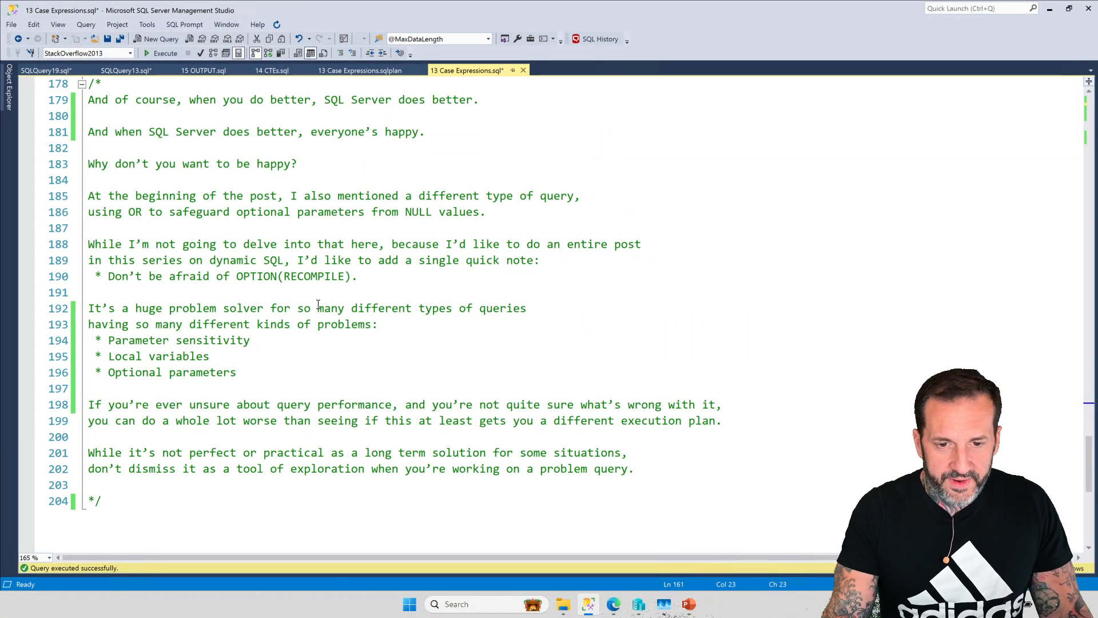
scroll("down", 3)
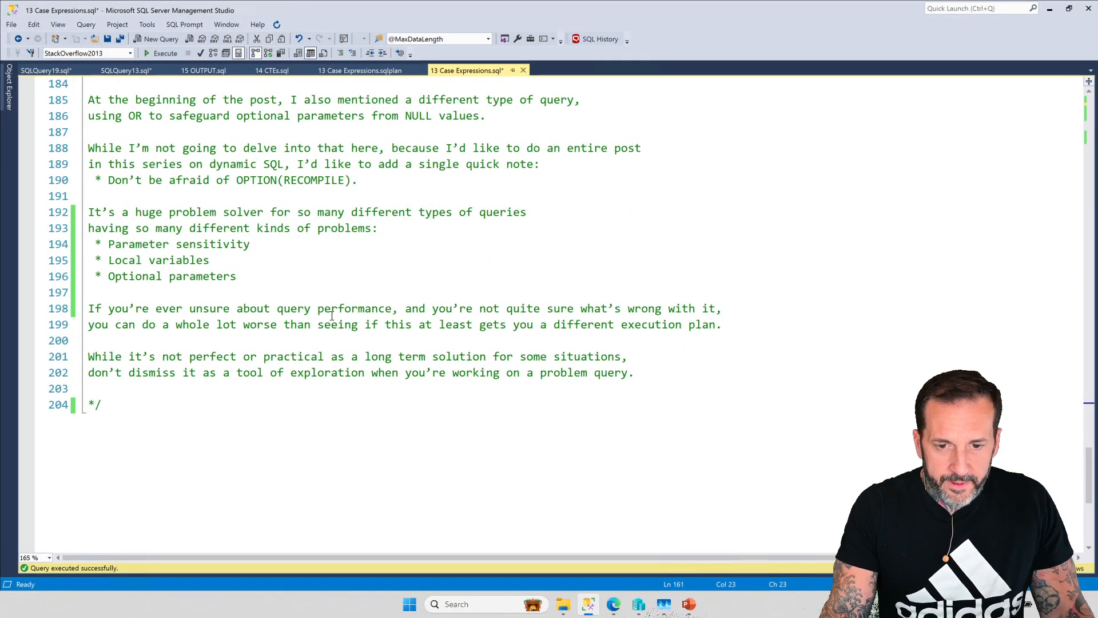